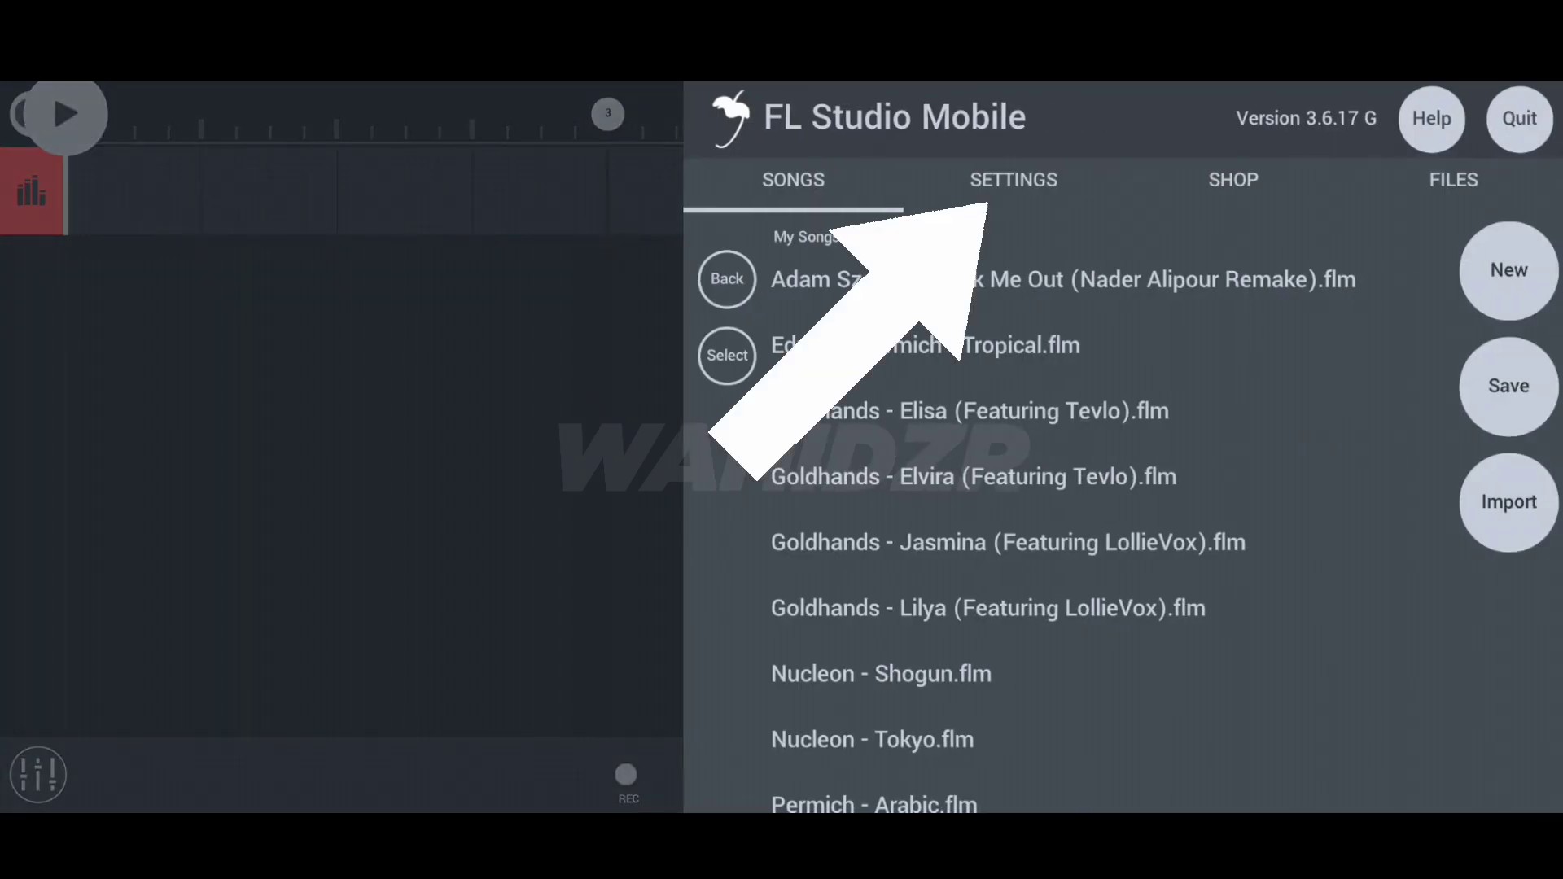
Turn on ghost notes in Settings, then add a DirectWave track with a clip at its start.
left_click(1013, 179)
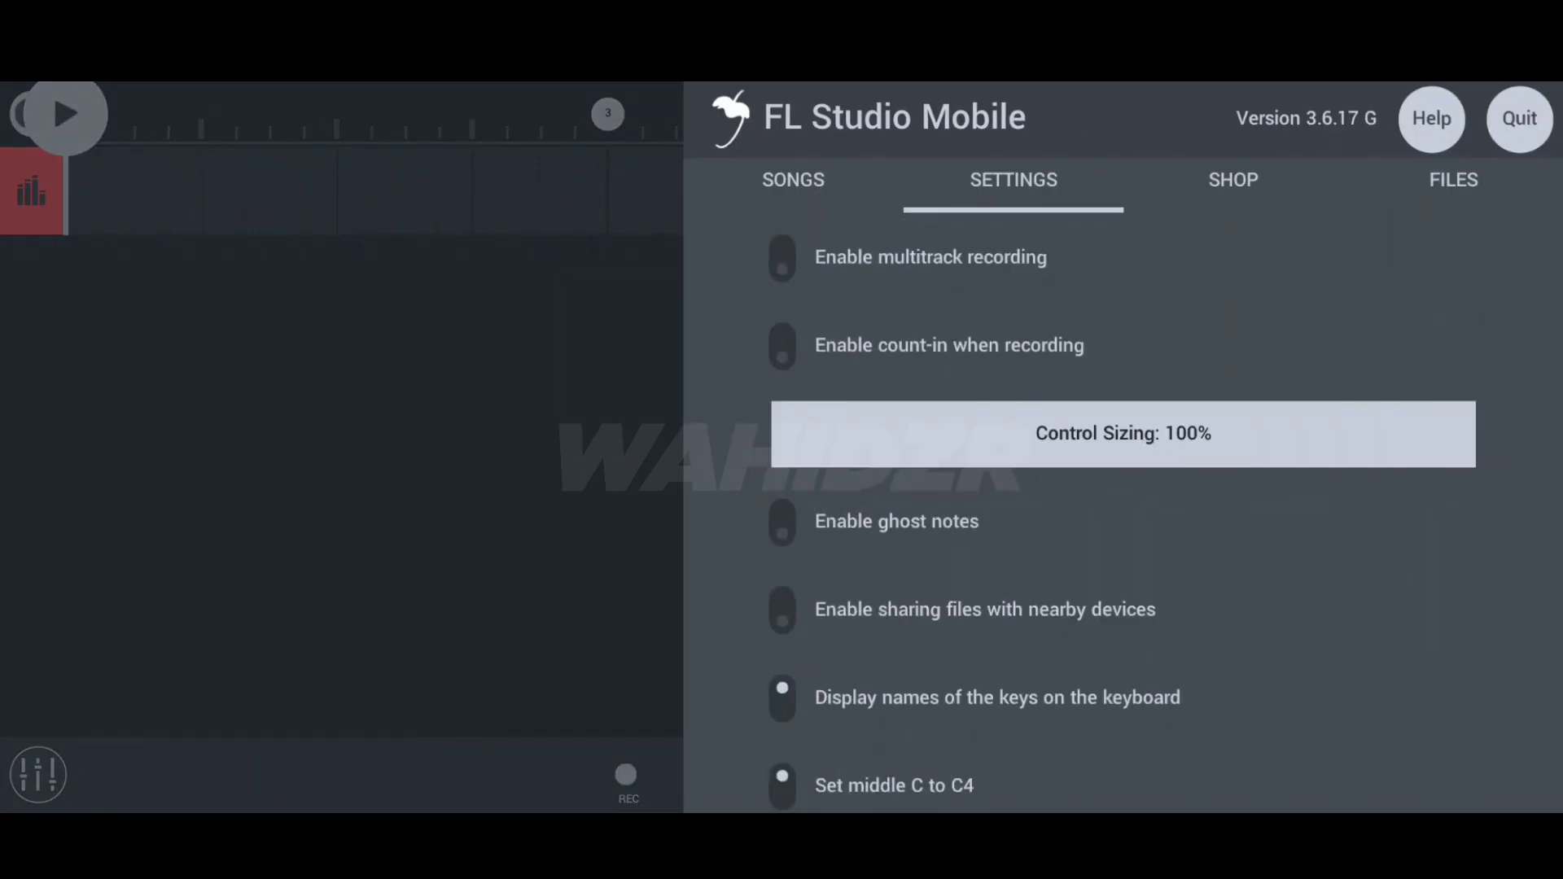
left_click(1519, 118)
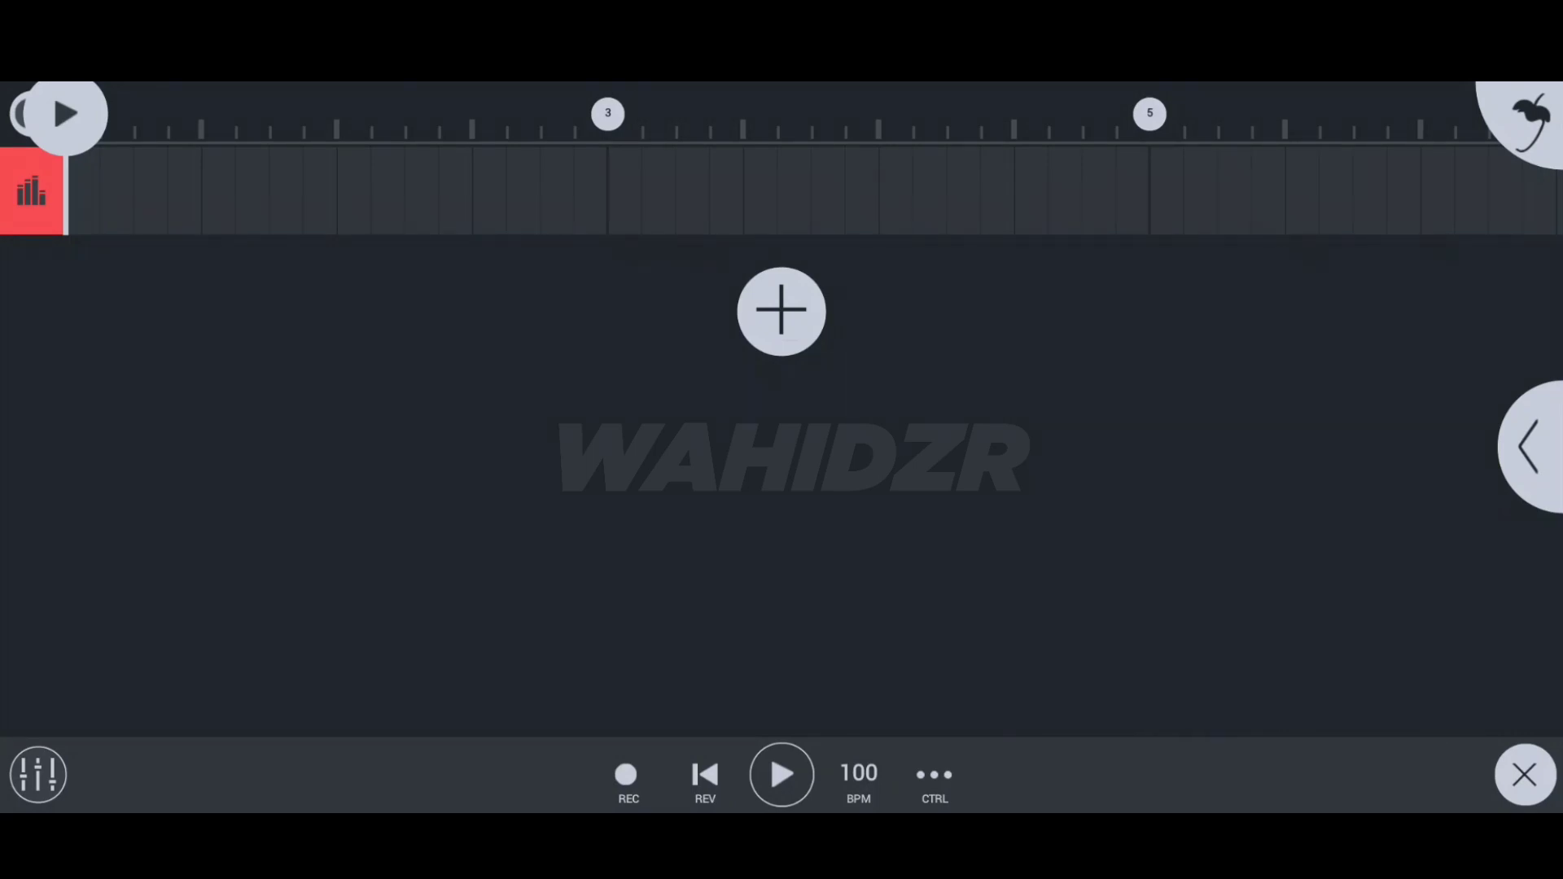
left_click(781, 311)
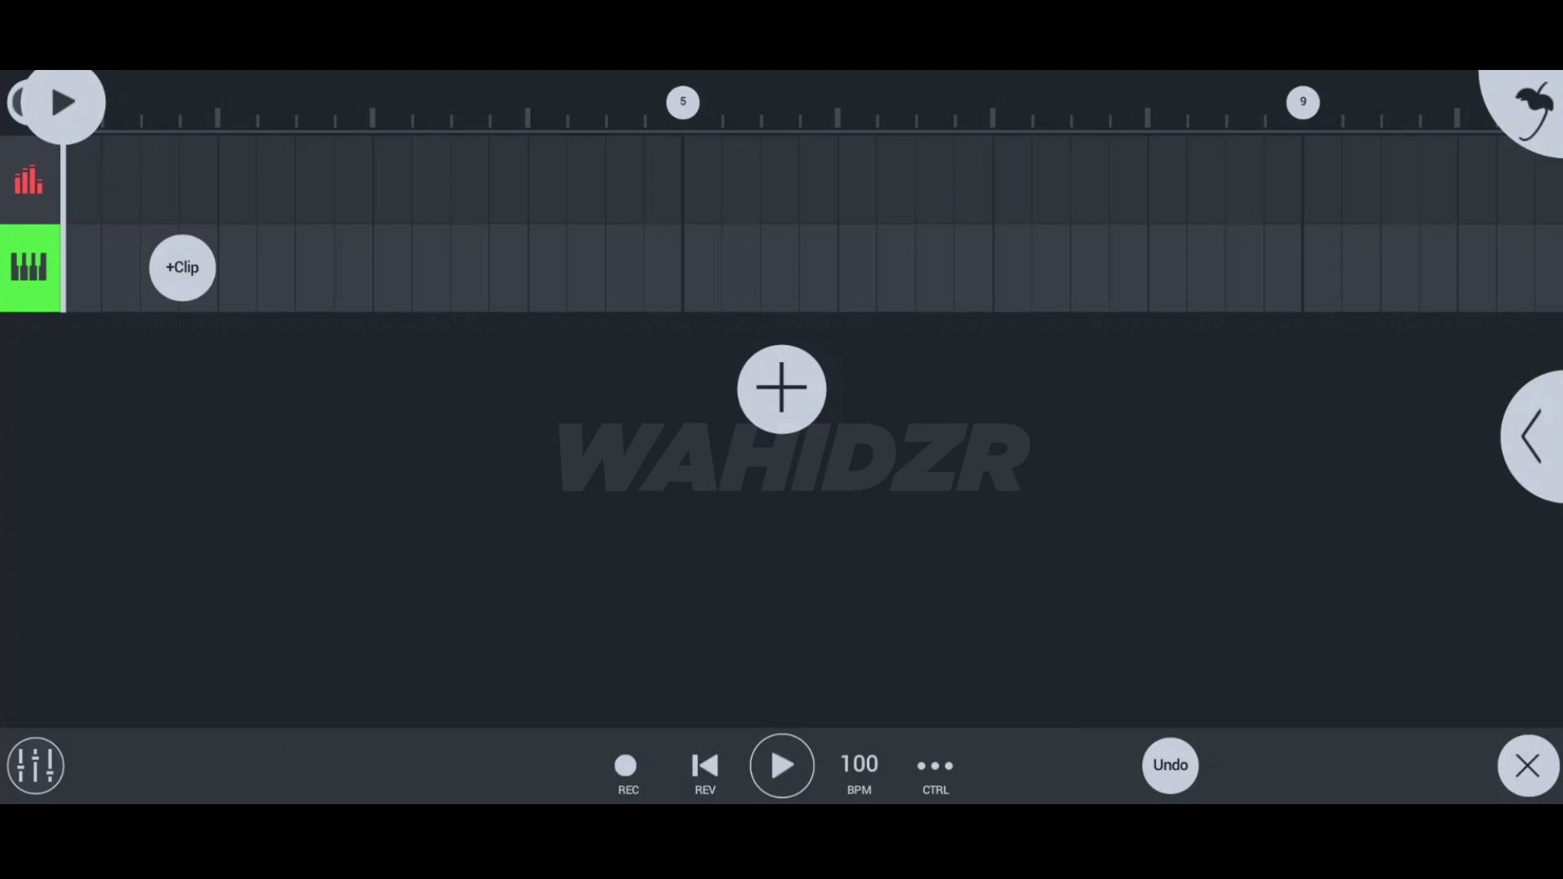
left_click(181, 267)
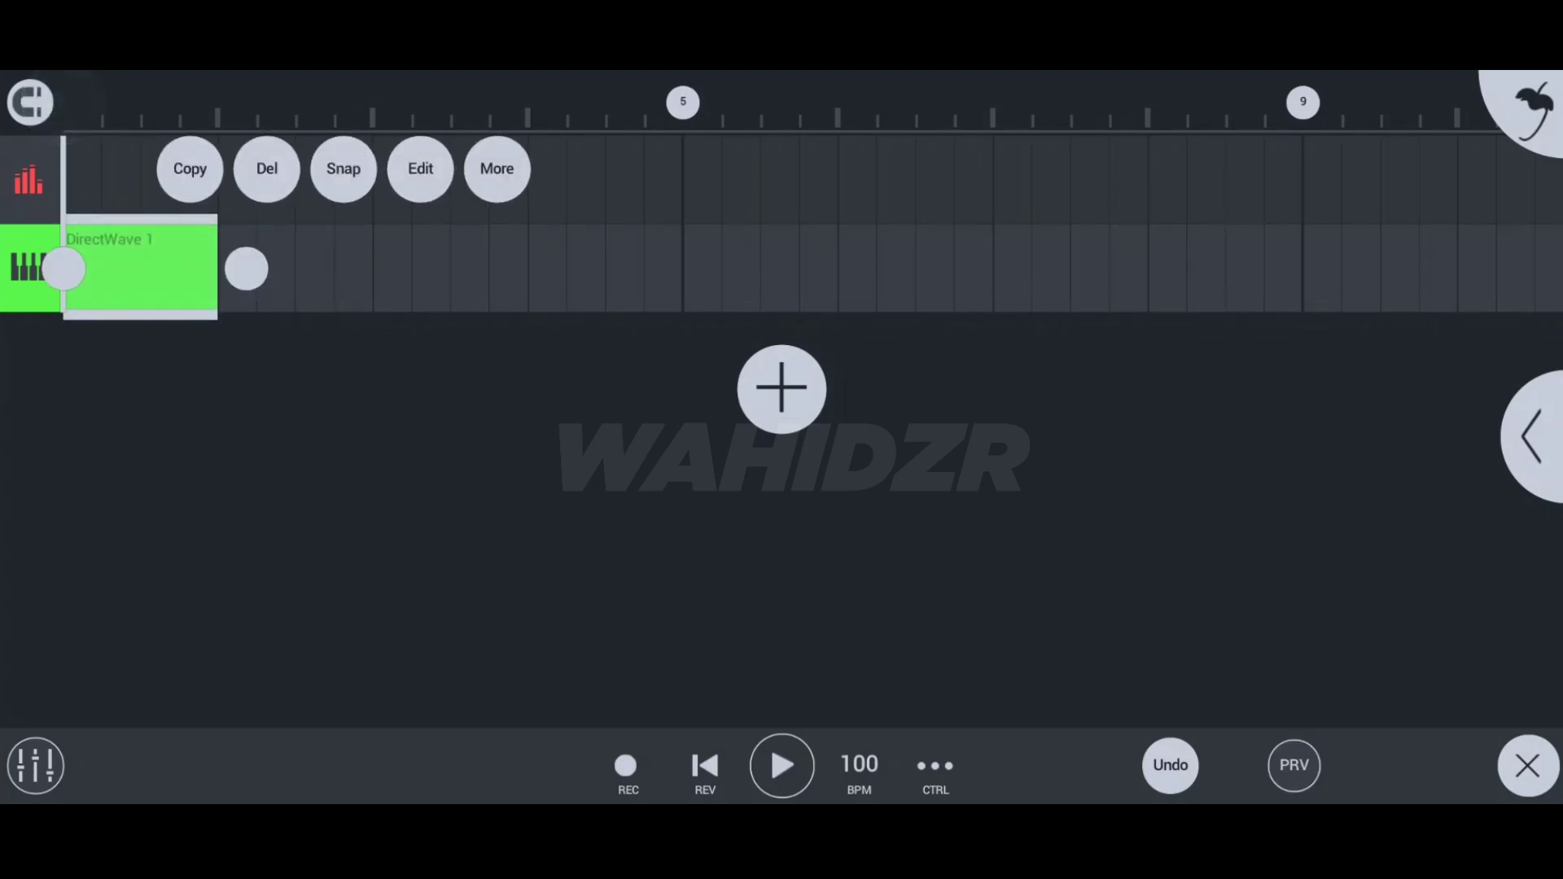